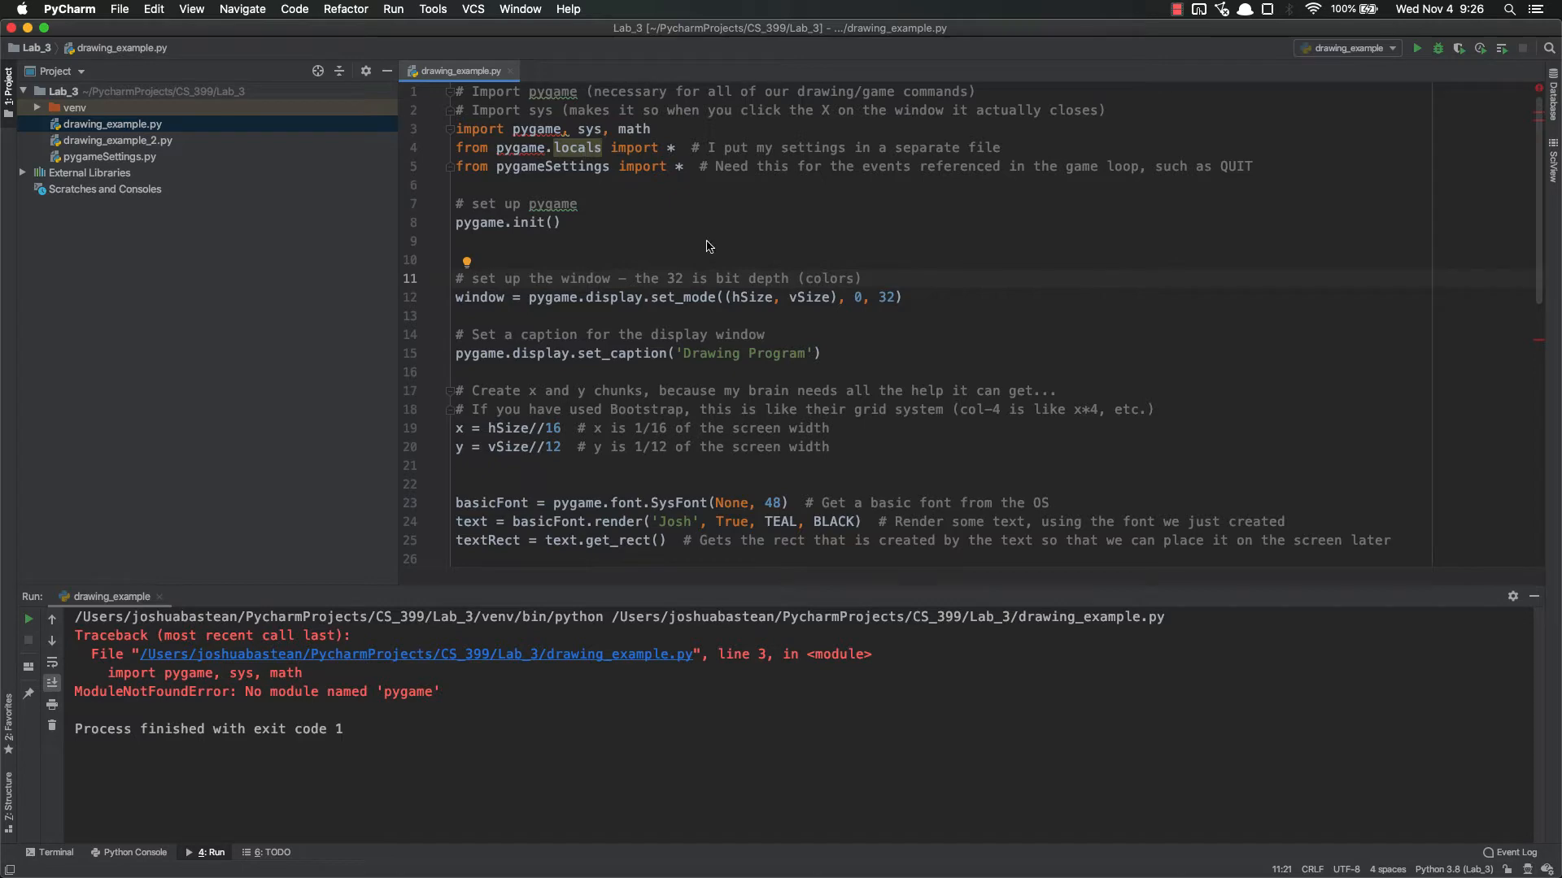
Reach the Lab_3 Project Interpreter settings, which list only pip and setuptools
{"action": "left_click", "coordinate": [577, 205]}
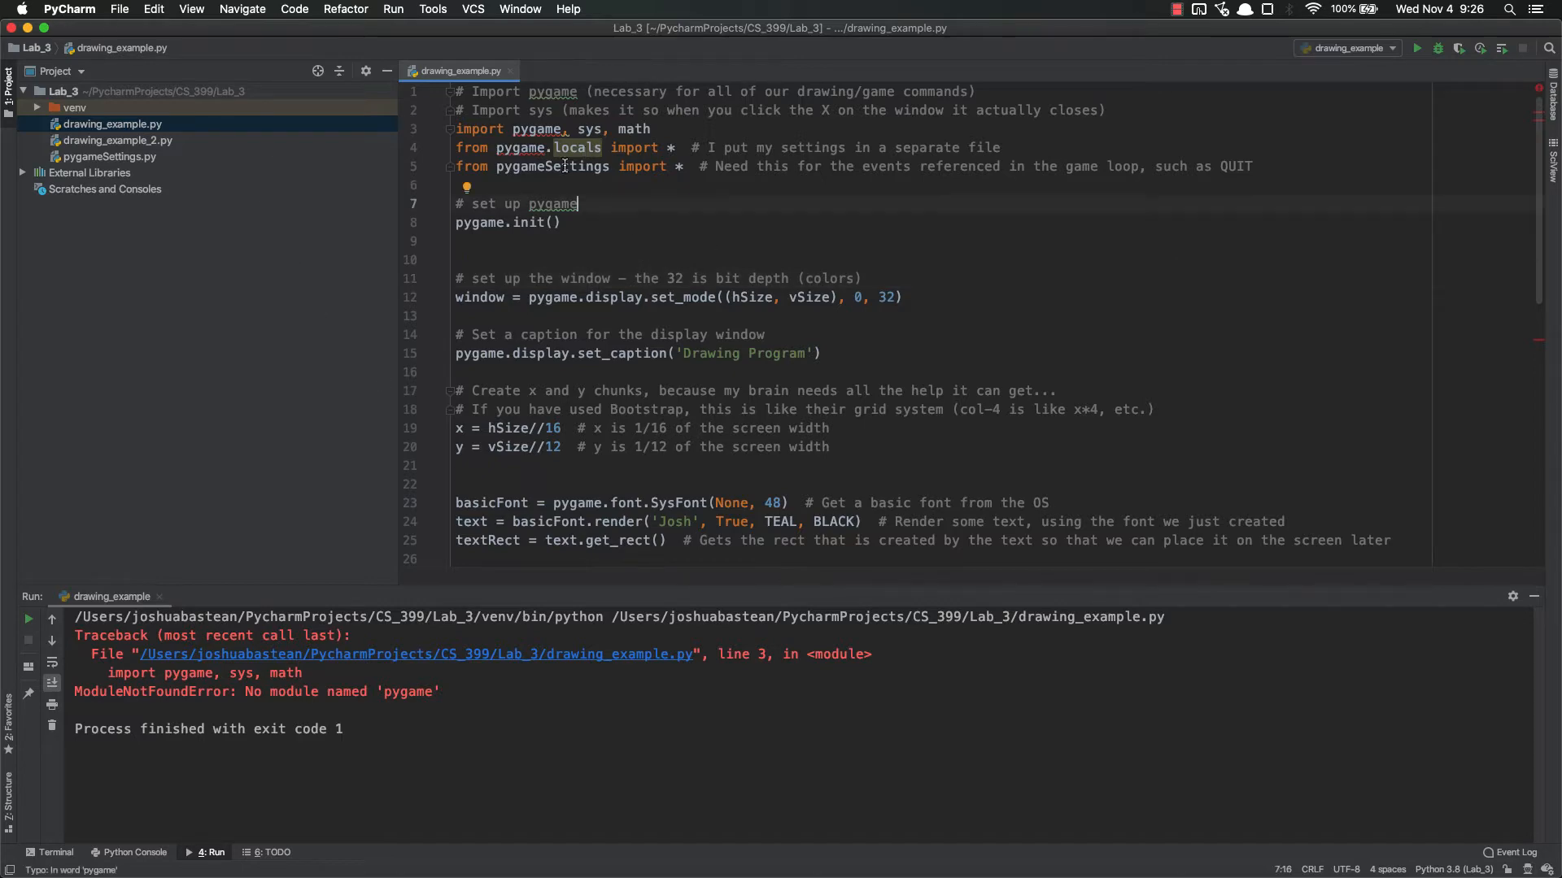
{"action": "scroll", "scroll_direction": "down", "scroll_amount": 3}
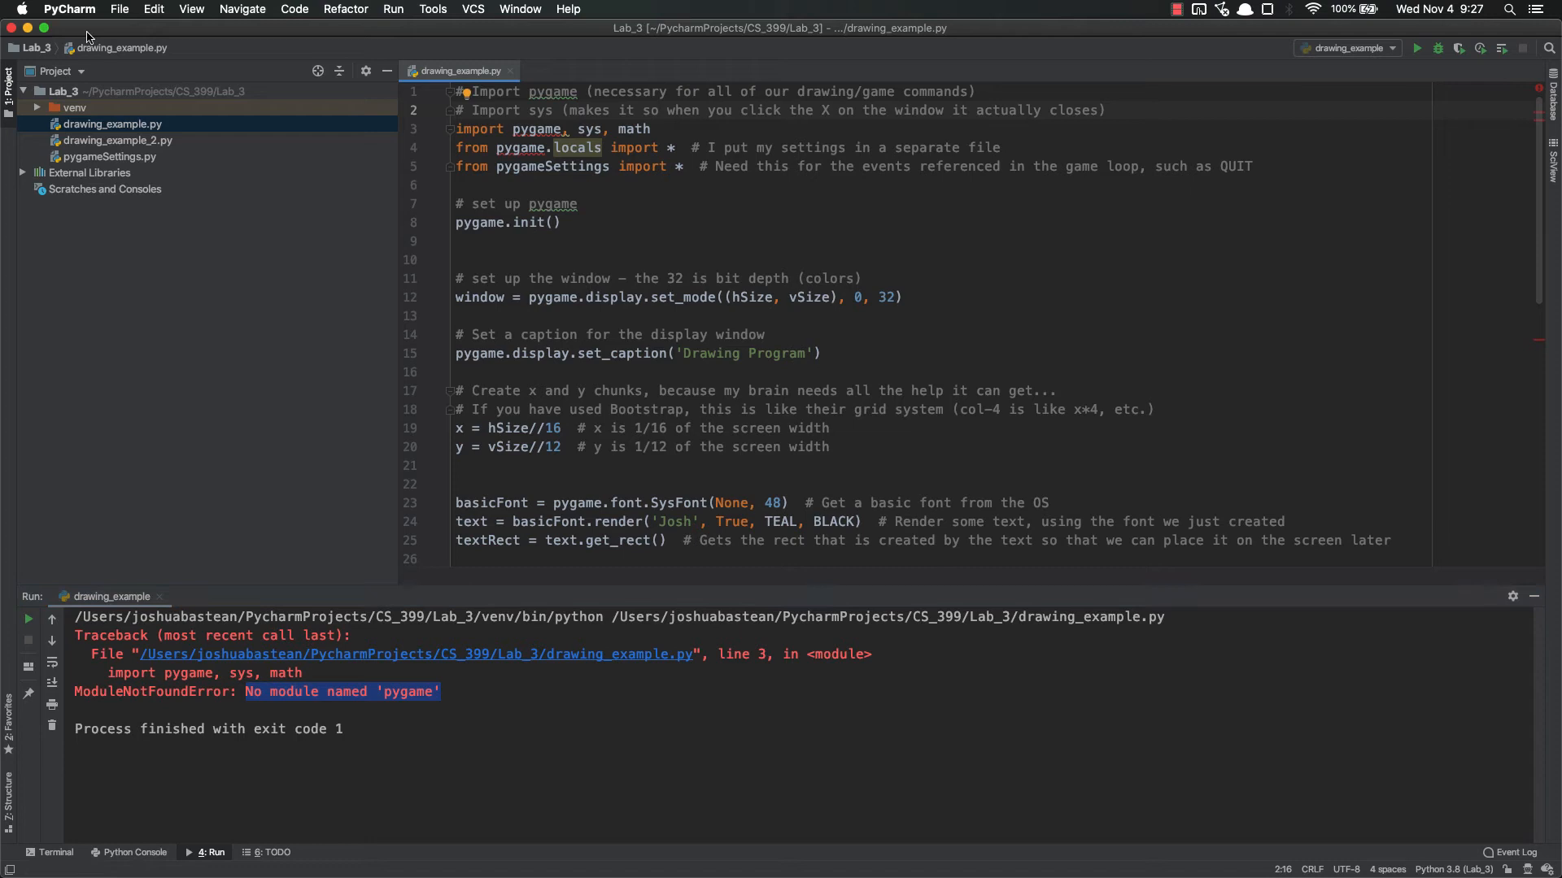
{"action": "left_click", "coordinate": [68, 9]}
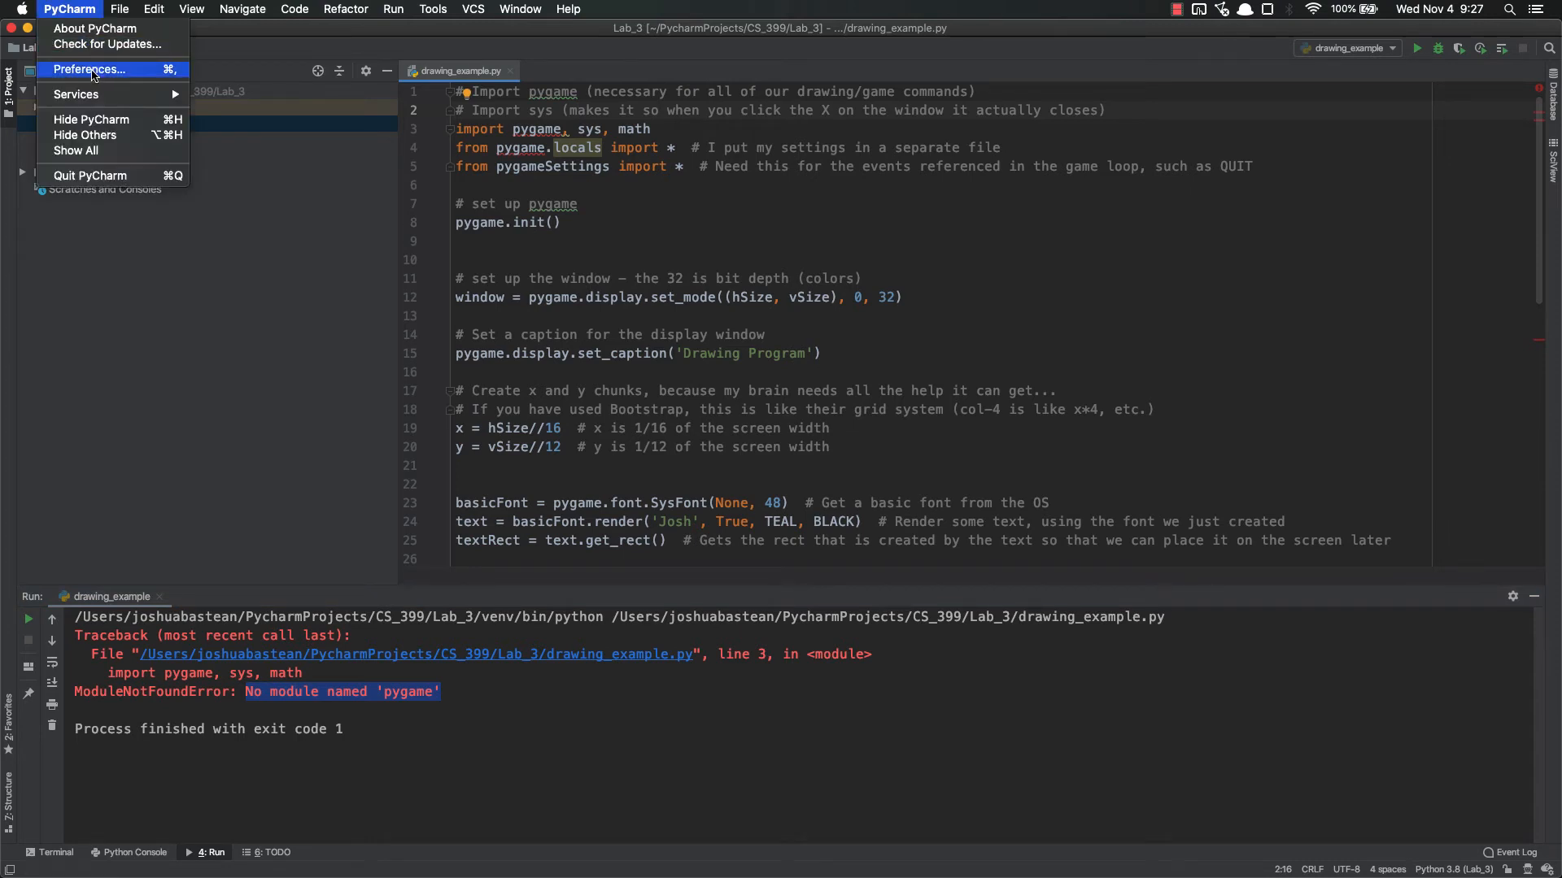
{"action": "left_click", "coordinate": [88, 68]}
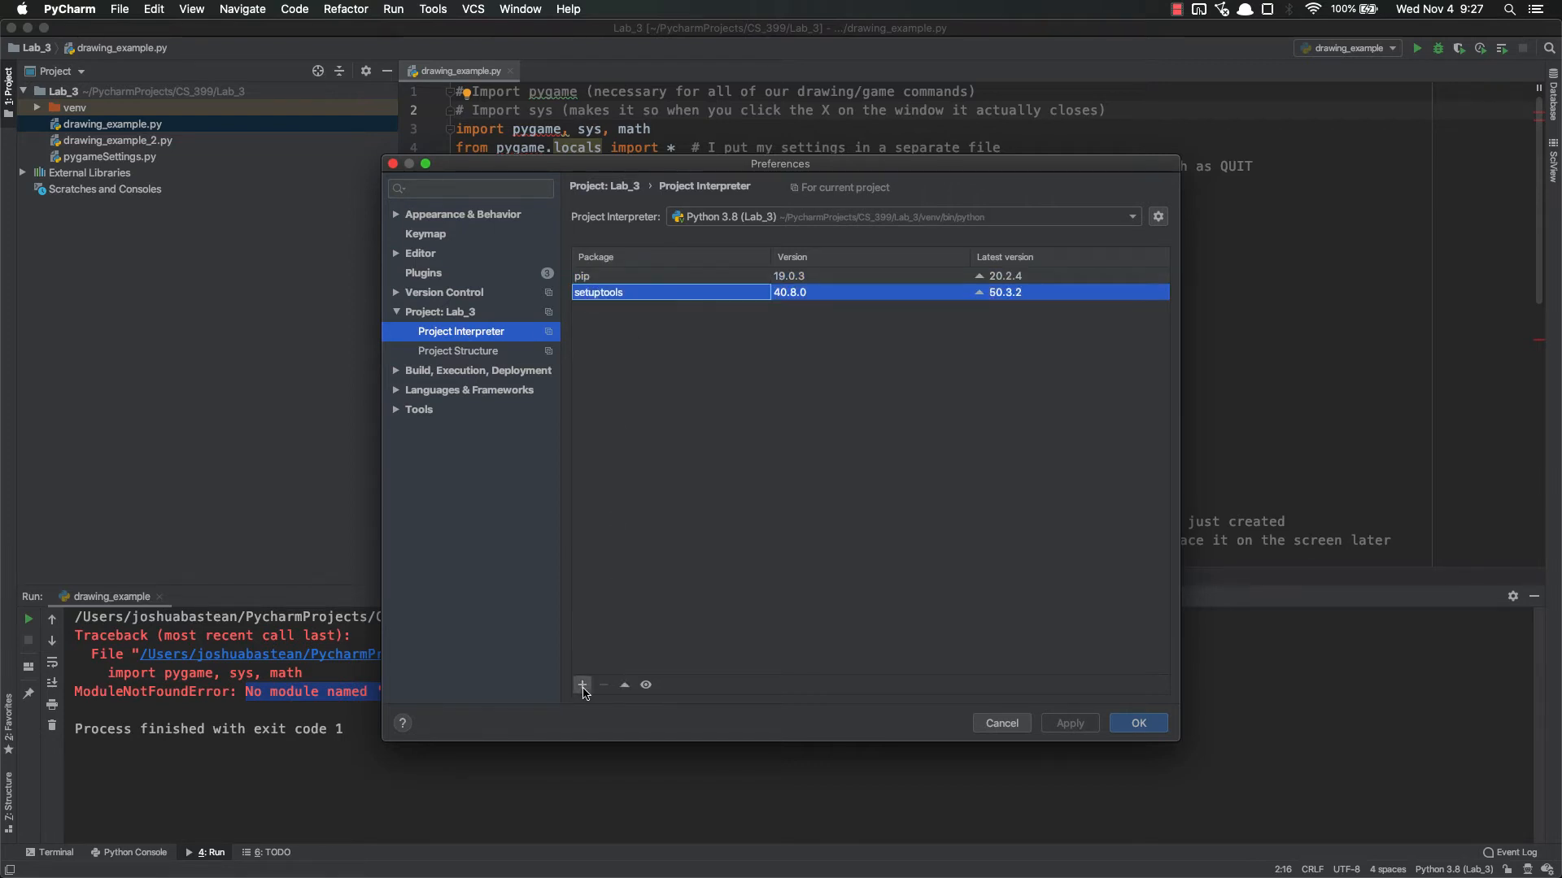
Install pygame from Available Packages into the Lab_3 interpreter and close the dialogs
{"action": "left_click", "coordinate": [583, 685]}
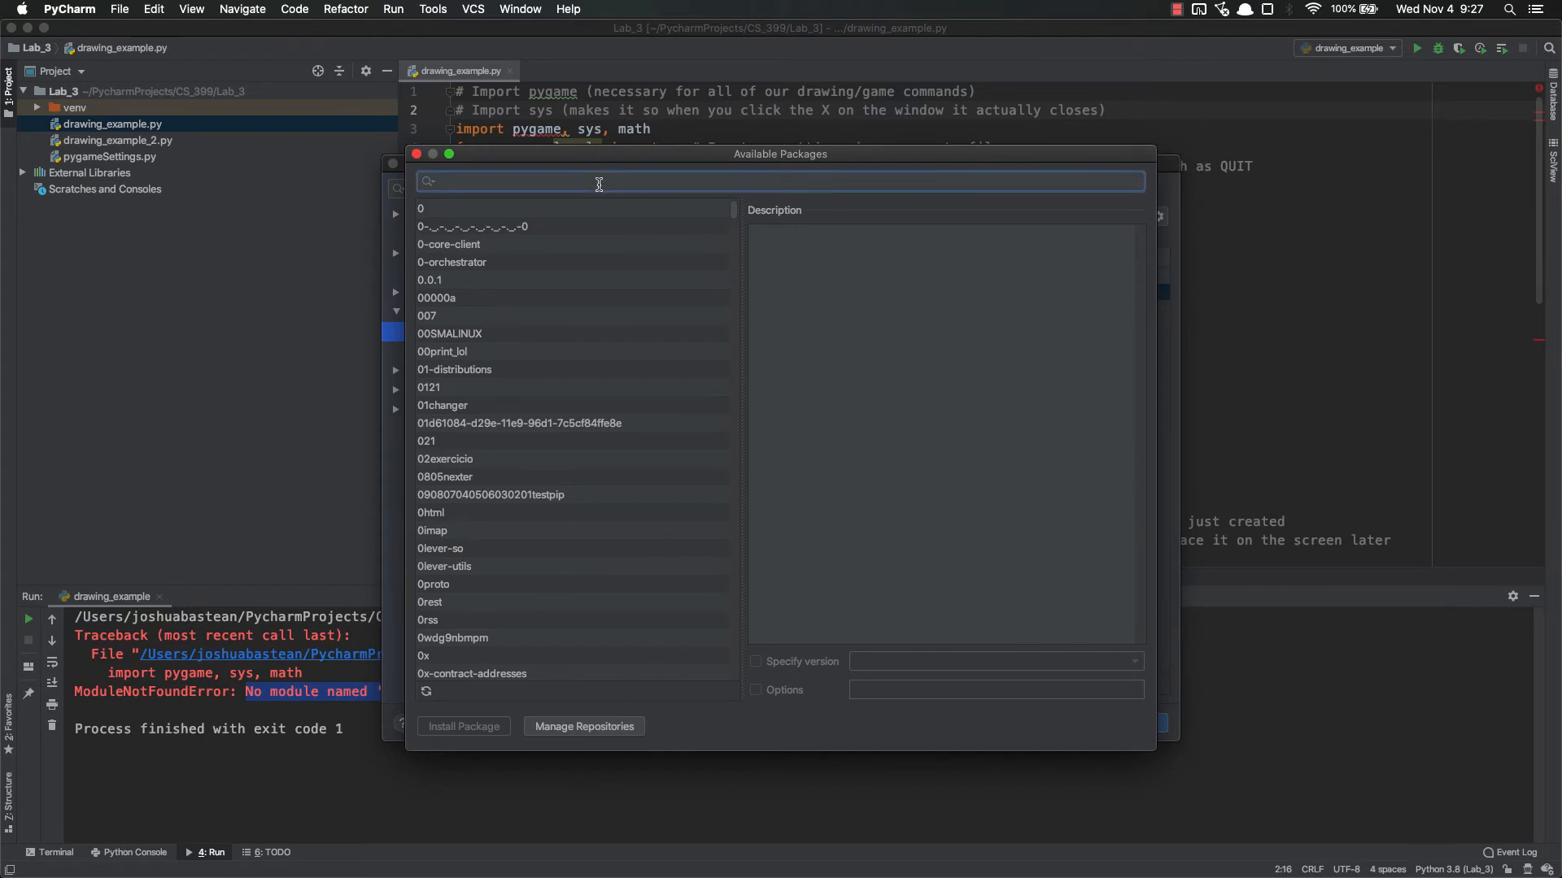
{"action": "type", "text": "pygame"}
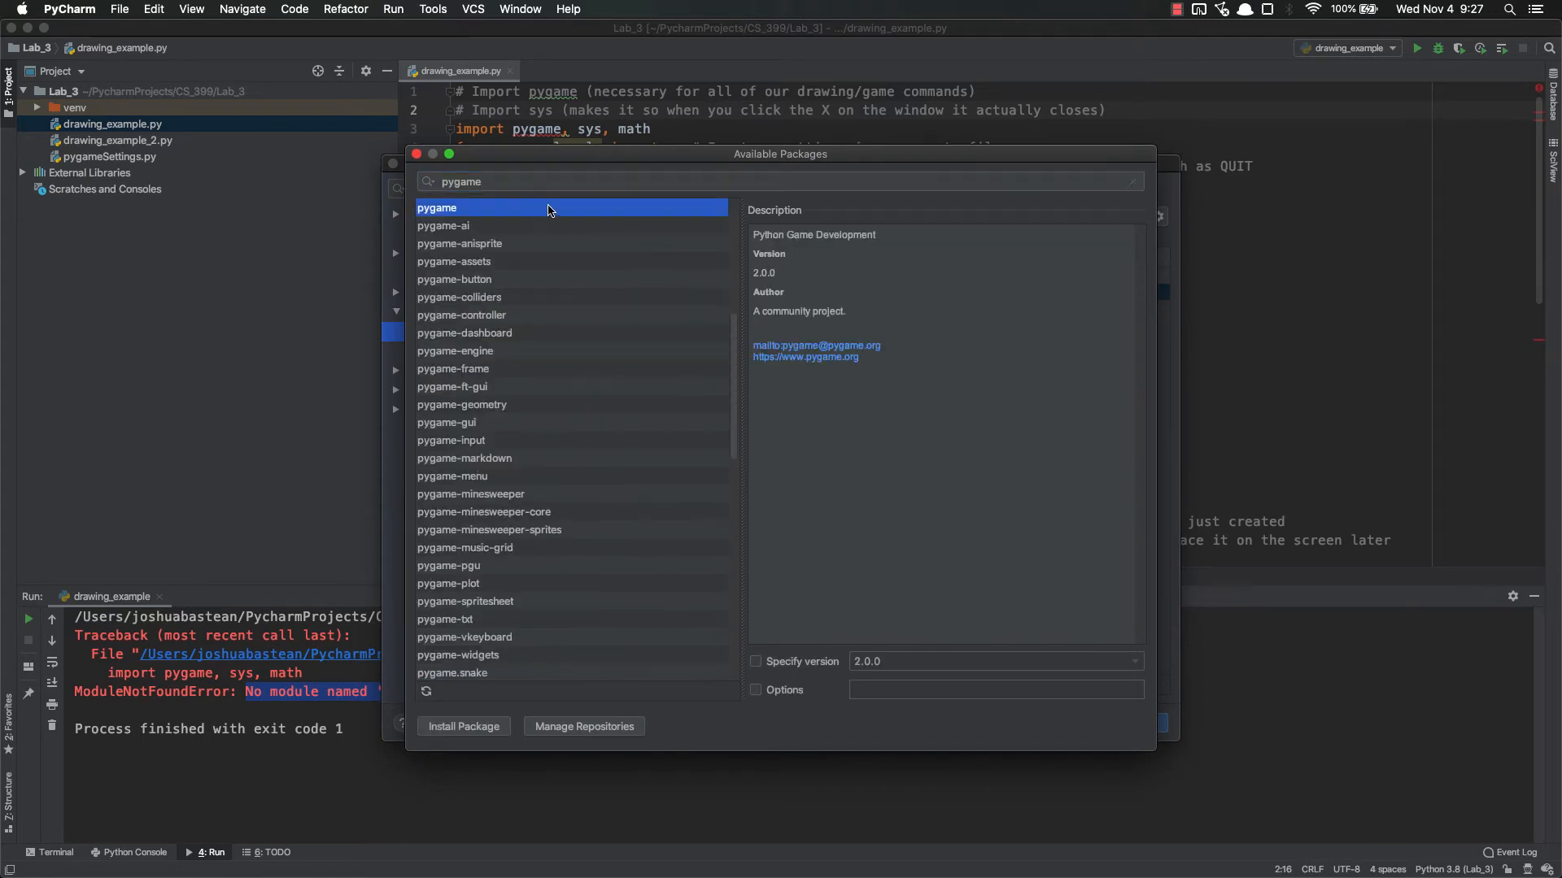
{"action": "left_click", "coordinate": [464, 726]}
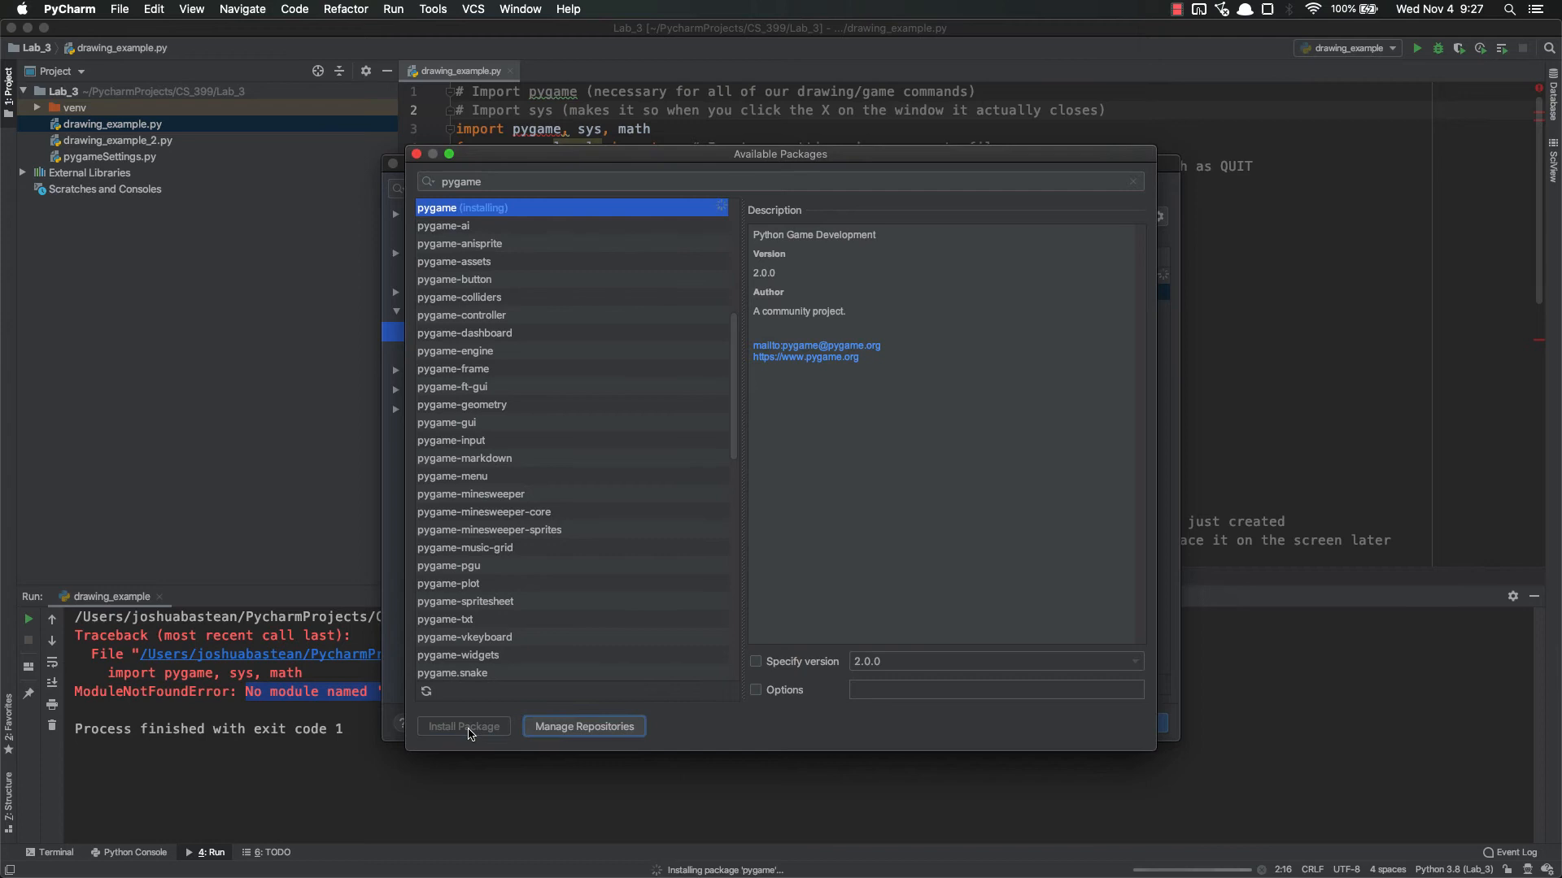
{"action": "mouse_move", "coordinate": [709, 836]}
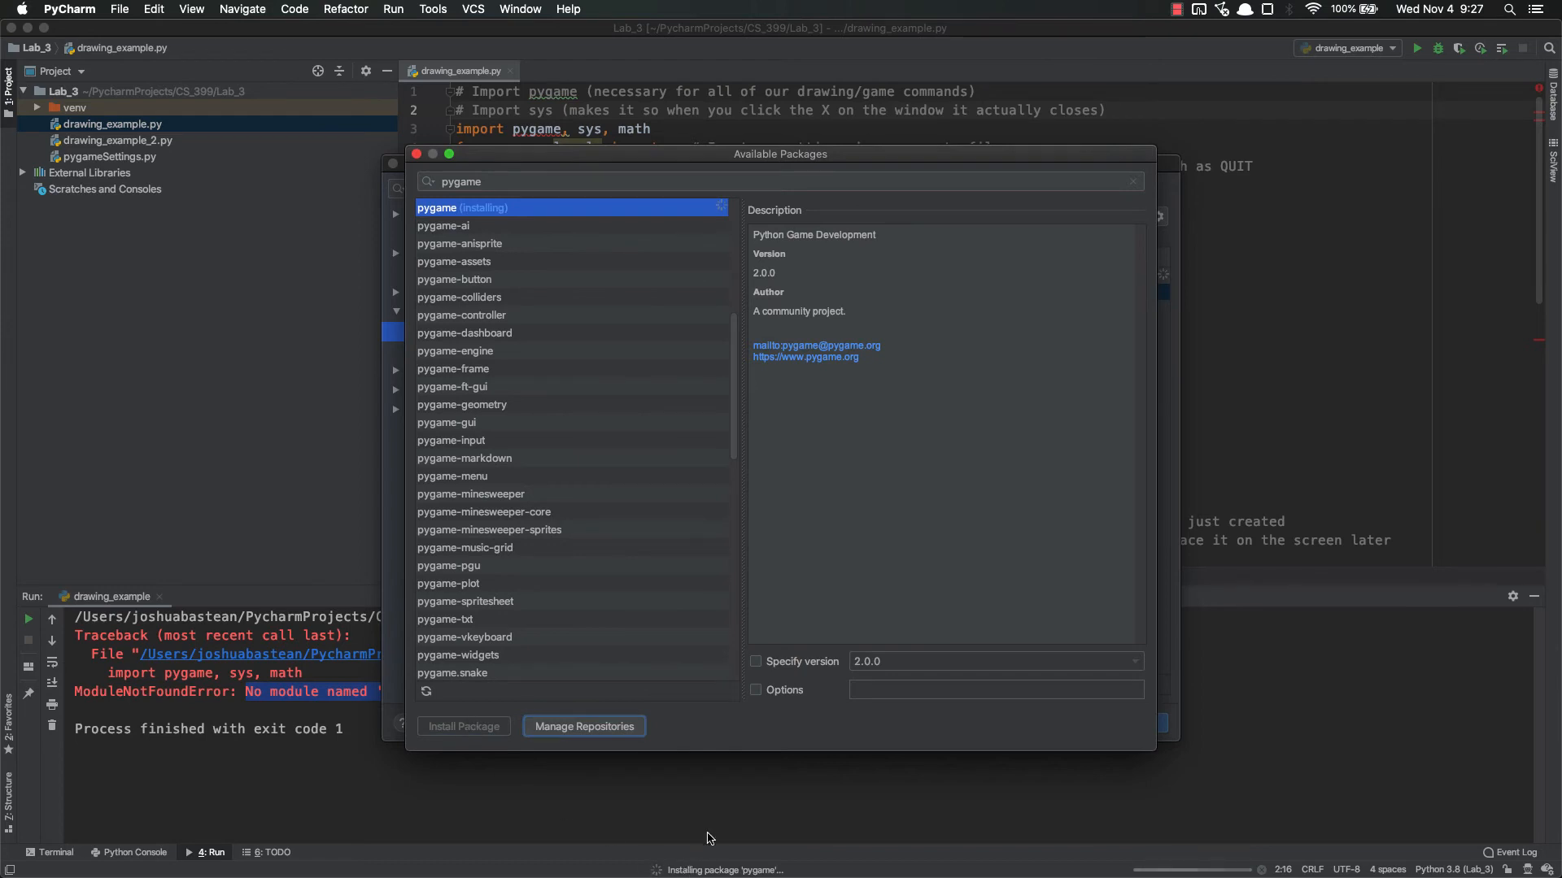
{"action": "mouse_move", "coordinate": [416, 155]}
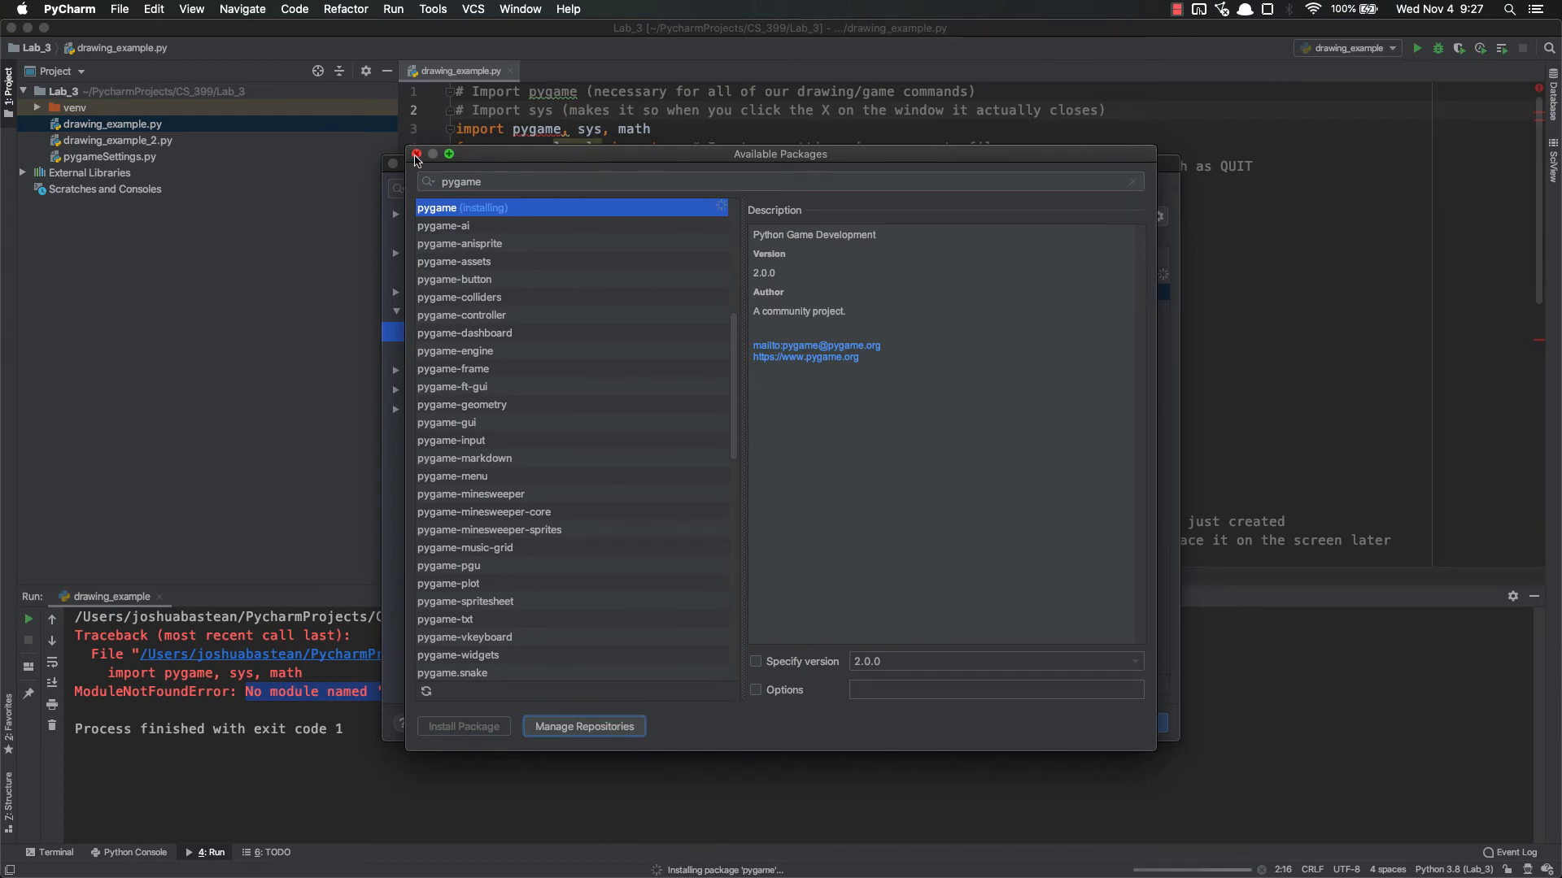
{"action": "left_click", "coordinate": [416, 154]}
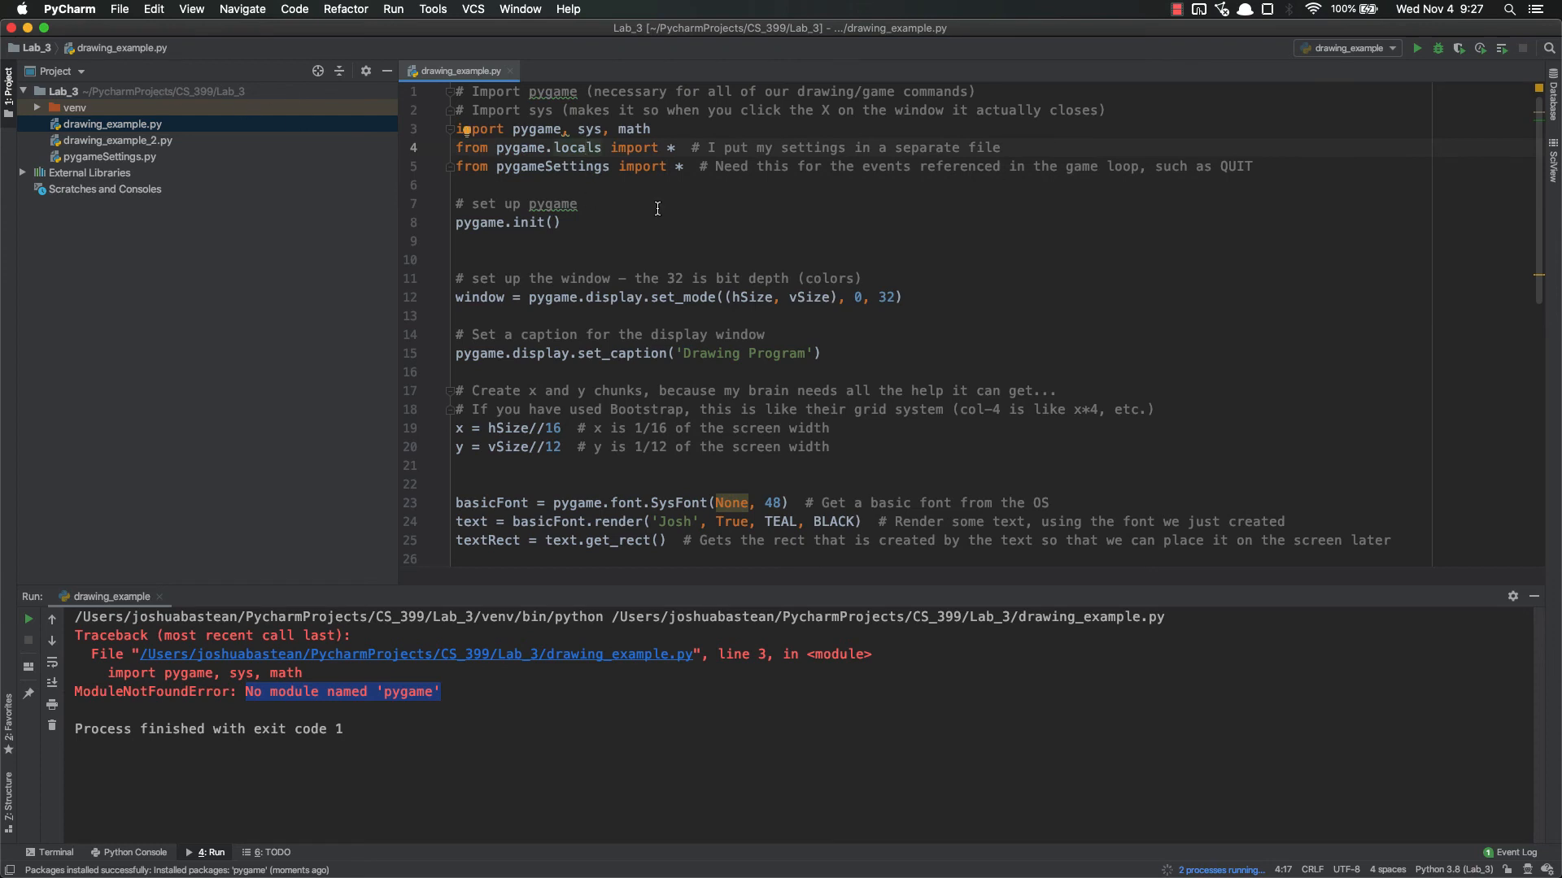
Rerun drawing_example.py to get the Drawing Program window with a green J and 'Josh'
{"action": "left_click", "coordinate": [1417, 47]}
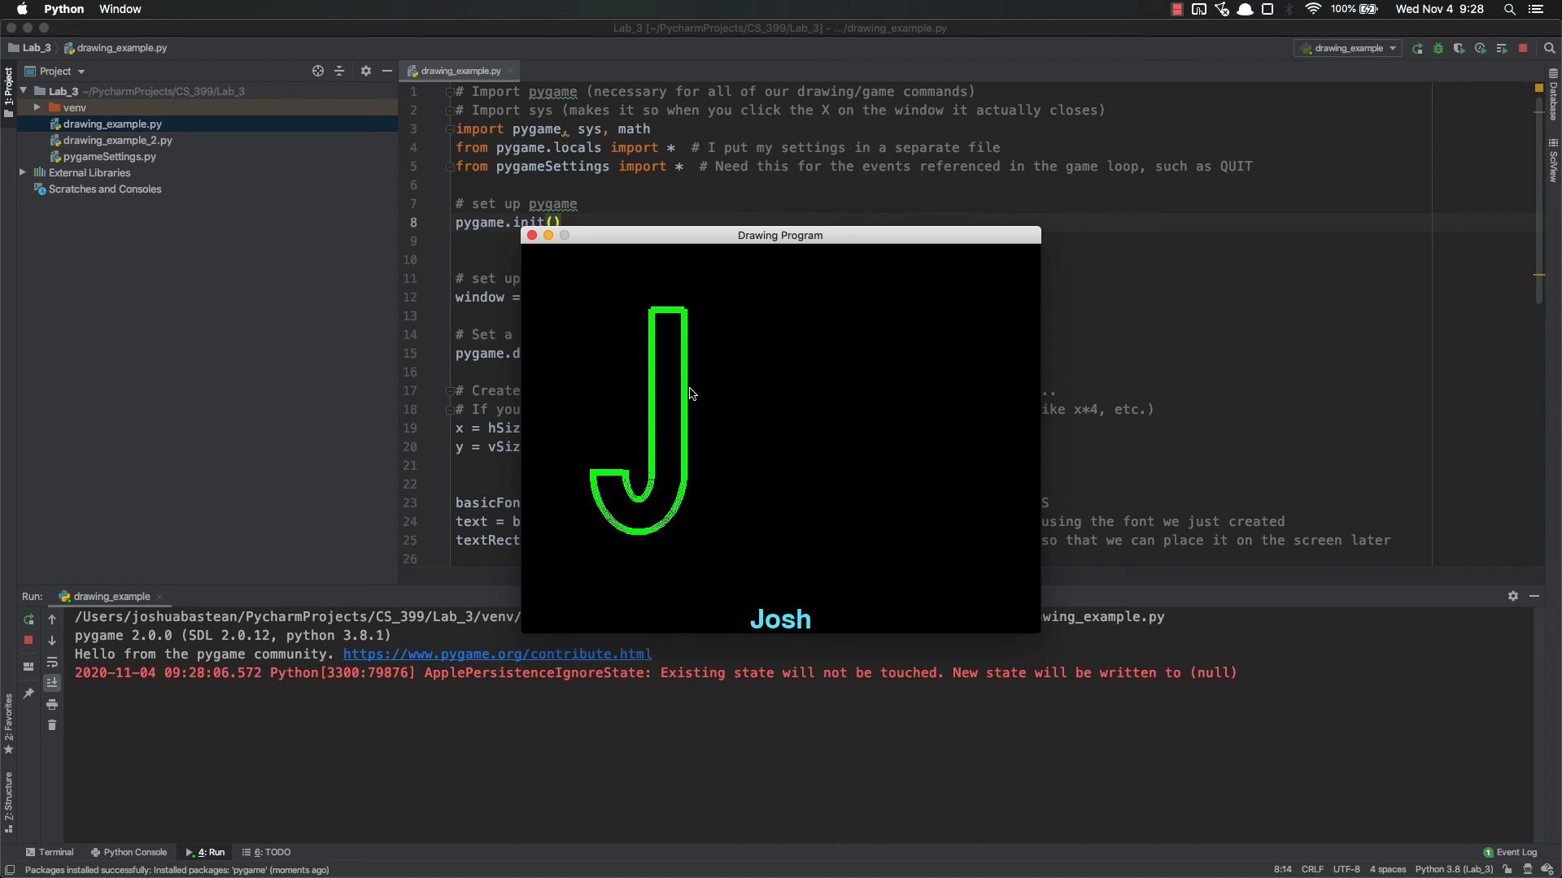
{"action": "mouse_move", "coordinate": [641, 555]}
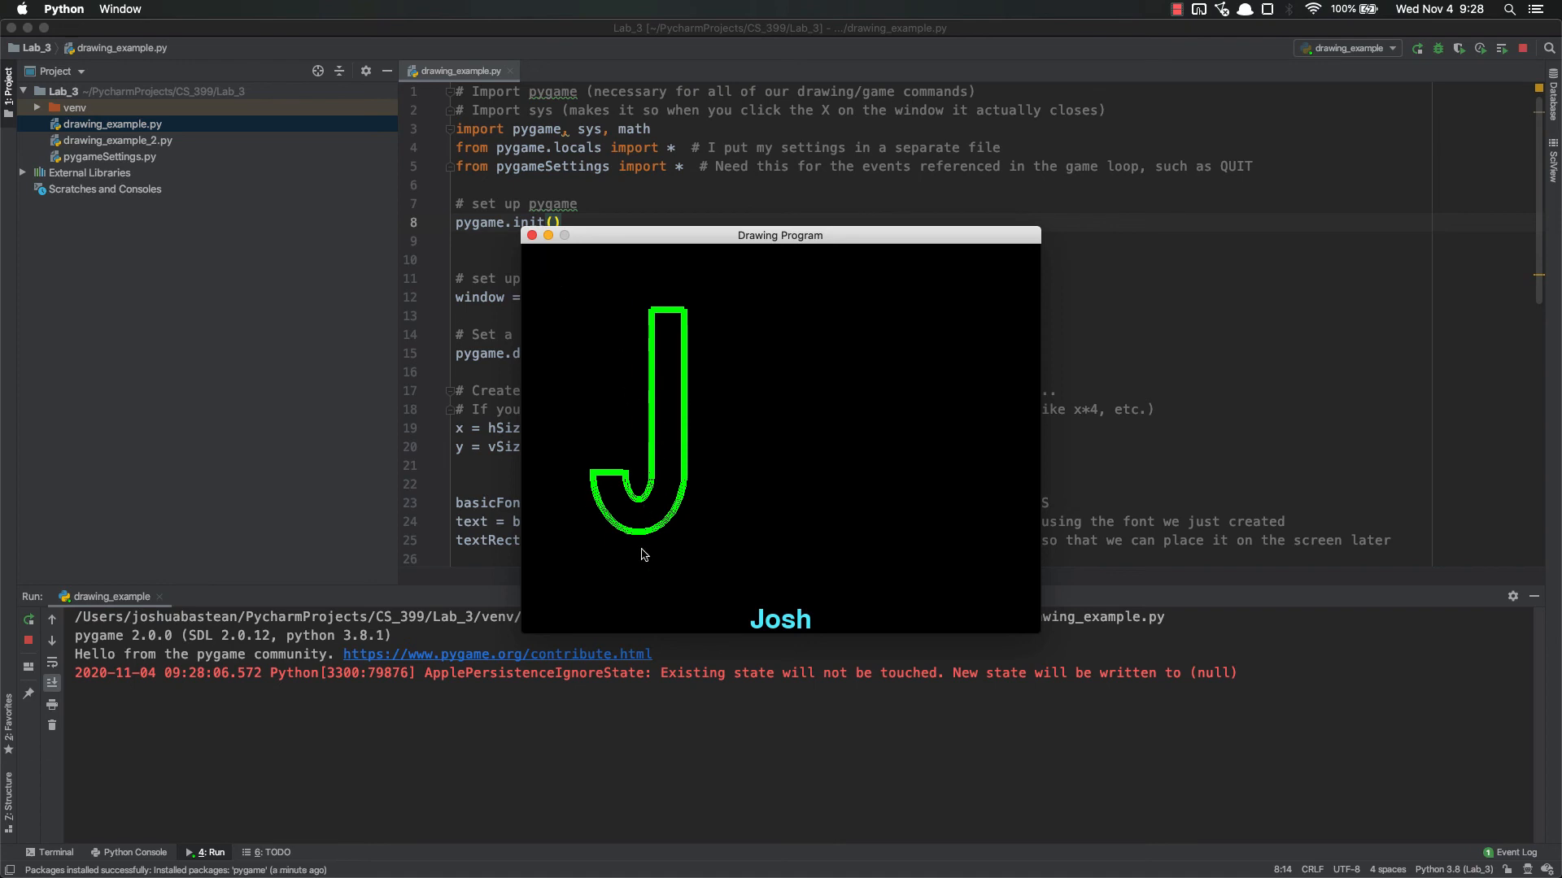
{"action": "mouse_move", "coordinate": [716, 321]}
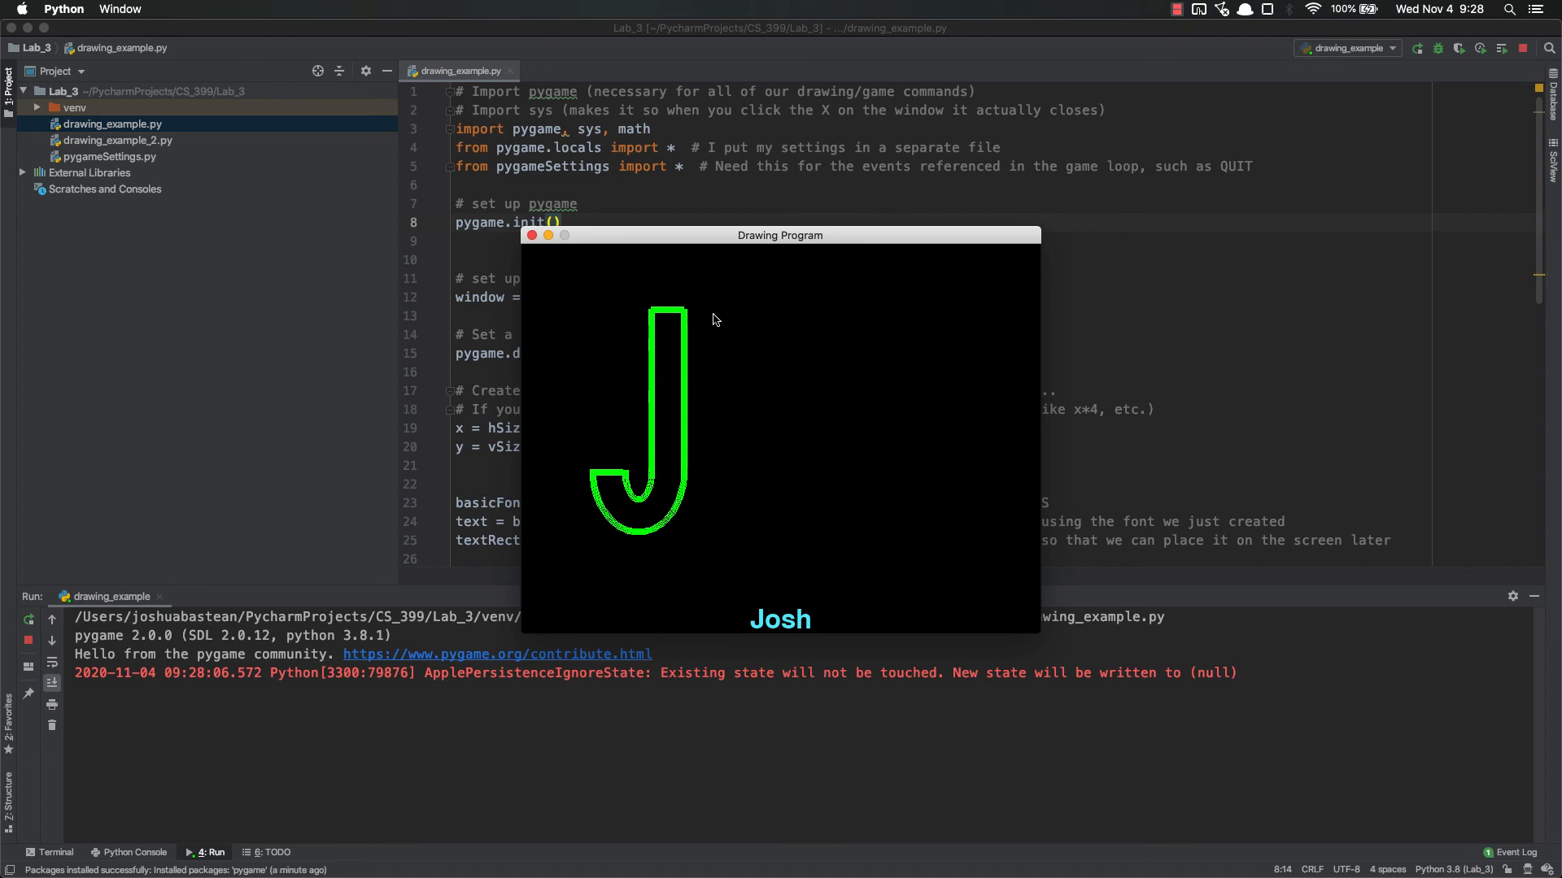